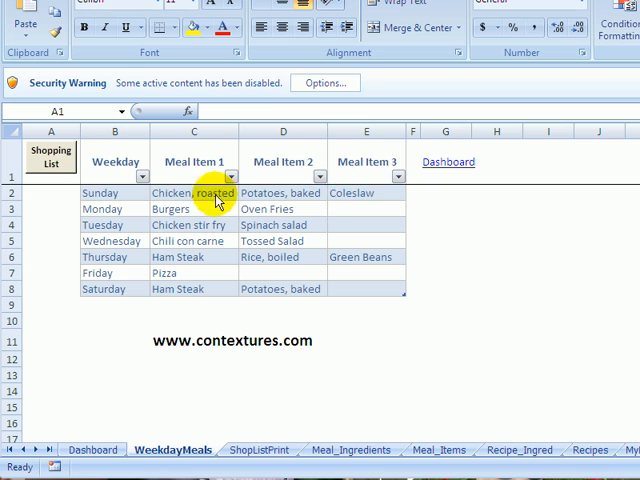
{"action": "mouse_move", "coordinate": [300, 208]}
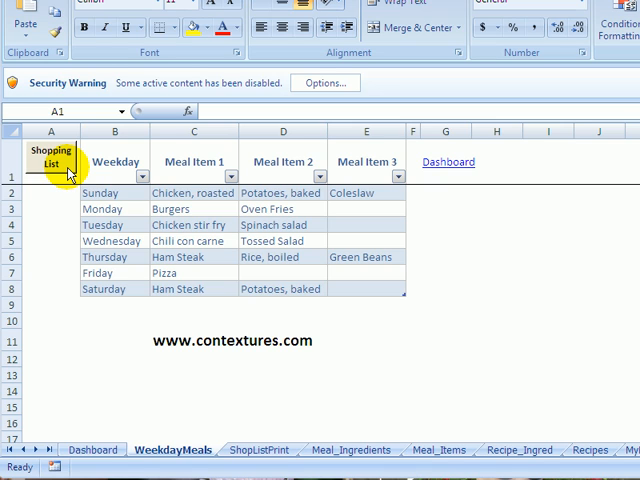
{"action": "mouse_move", "coordinate": [172, 356]}
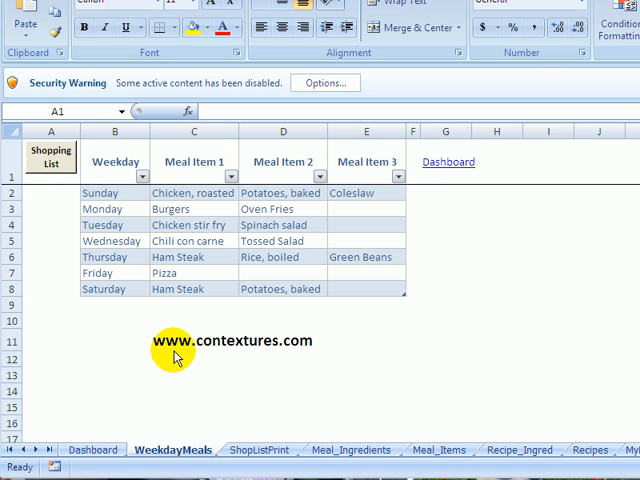
{"action": "mouse_move", "coordinate": [300, 342]}
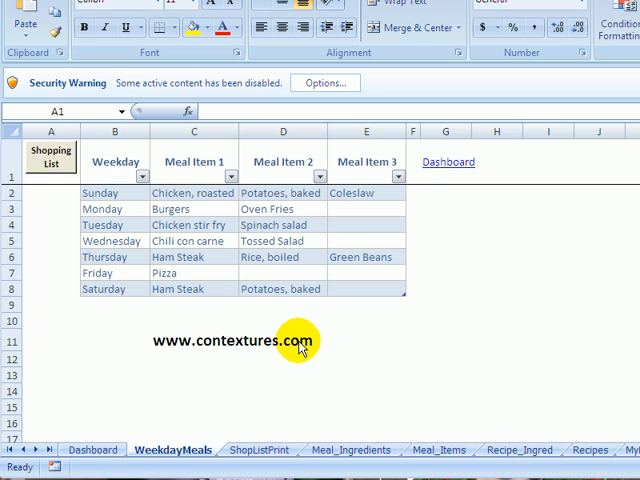
{"action": "mouse_move", "coordinate": [330, 338]}
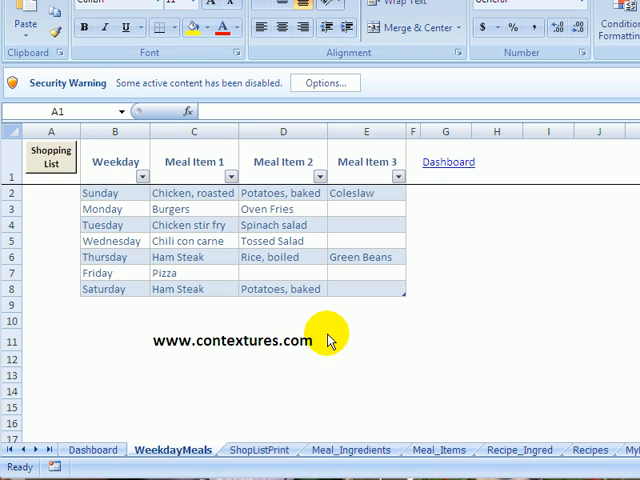
{"action": "mouse_move", "coordinate": [304, 344]}
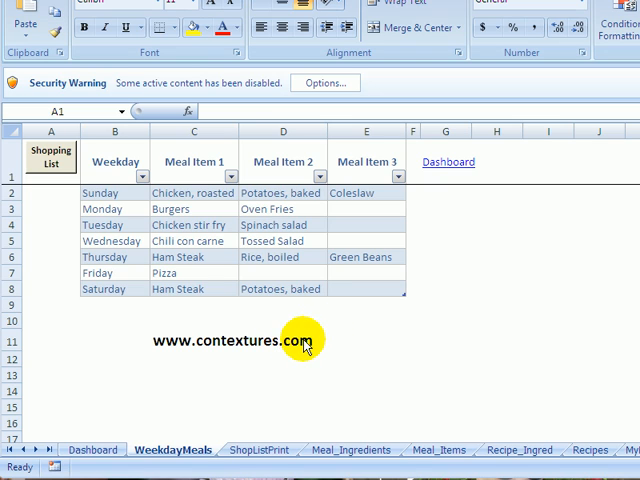
{"action": "mouse_move", "coordinate": [284, 84]}
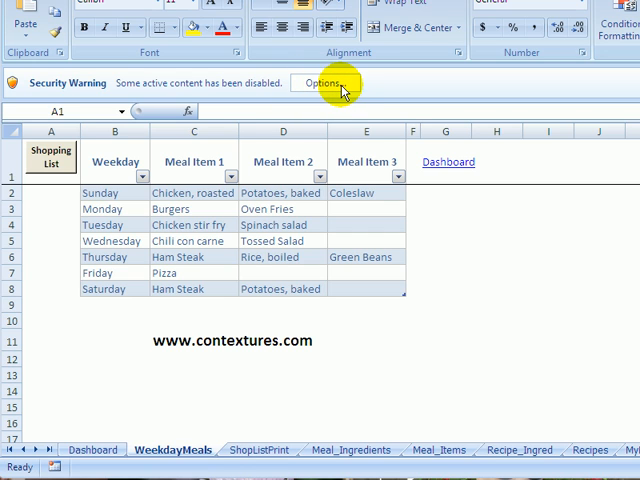
Step: Enable the workbook's macros and active content to clear the security warning
{"action": "left_click", "coordinate": [320, 82]}
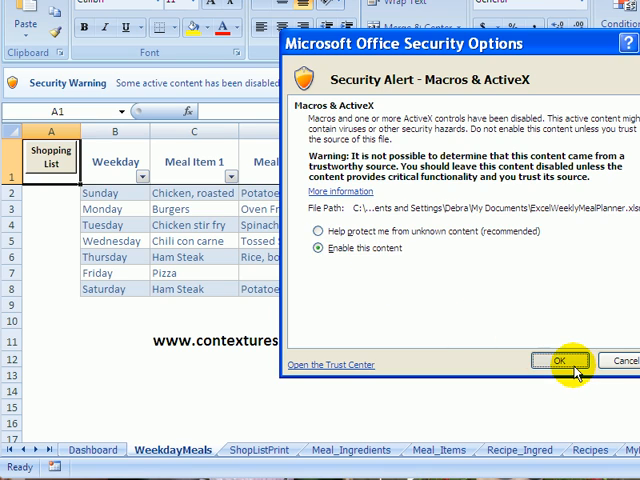
{"action": "left_click", "coordinate": [560, 360]}
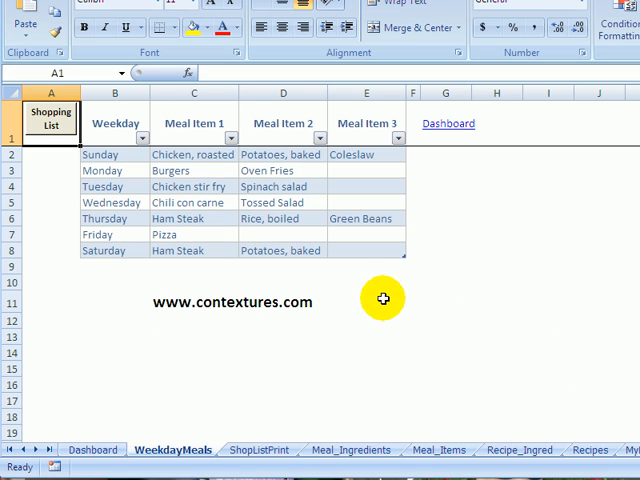
{"action": "mouse_move", "coordinate": [590, 446]}
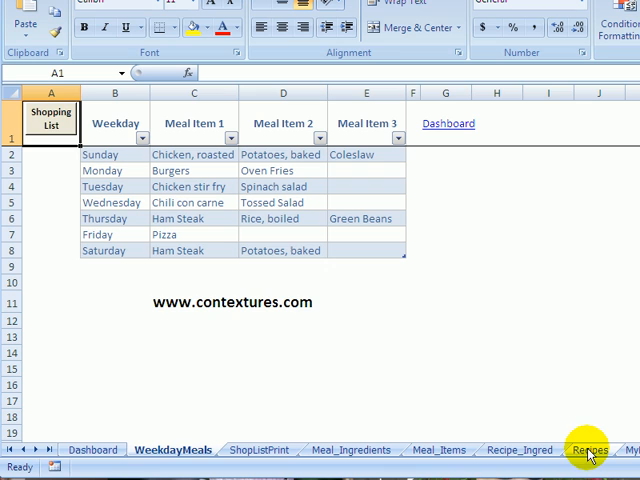
Step: On the Recipes sheet, replace carrot with beef and request recipe suggestions
{"action": "left_click", "coordinate": [594, 444]}
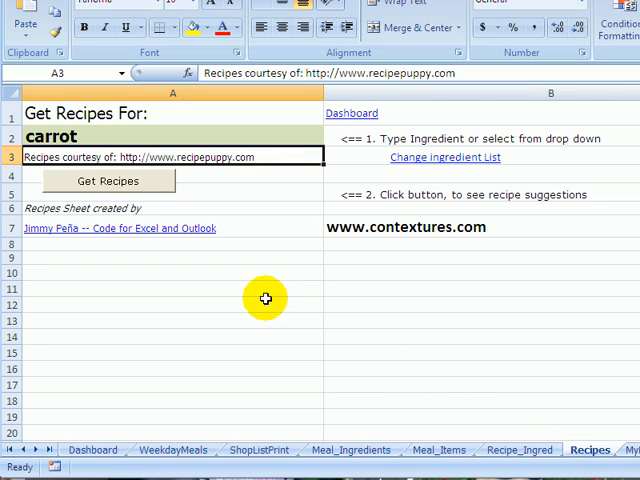
{"action": "left_click", "coordinate": [50, 136]}
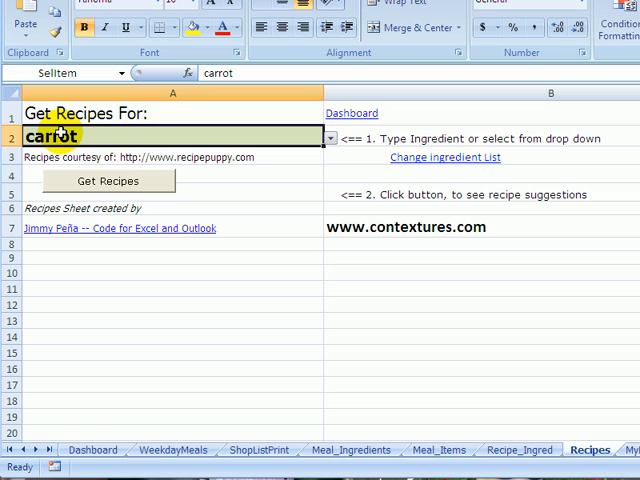
{"action": "type", "text": "beef"}
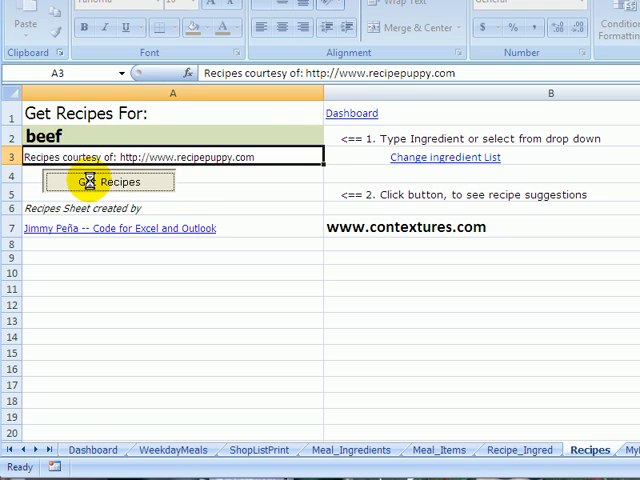
{"action": "left_click", "coordinate": [108, 180]}
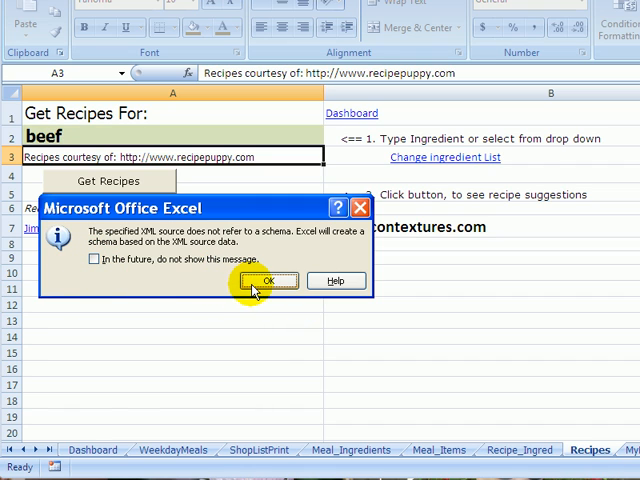
Step: Accept the XML schema message and review the loaded beef recipe table
{"action": "left_click", "coordinate": [268, 280]}
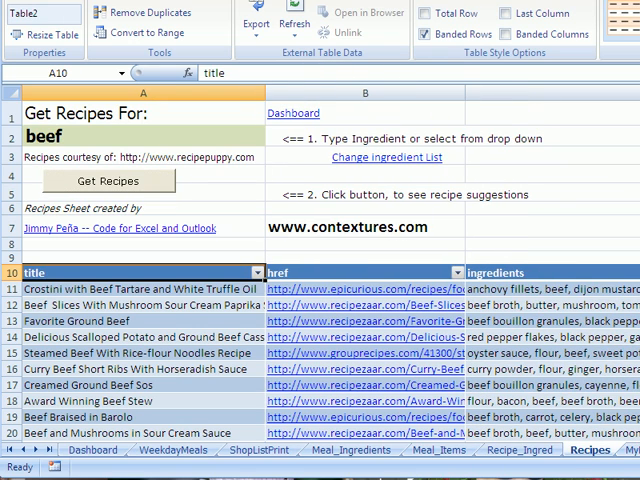
{"action": "scroll", "scroll_direction": "down", "scroll_amount": 3}
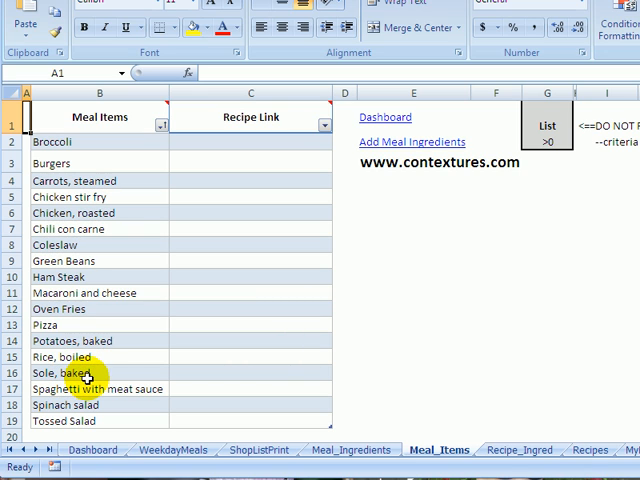
{"action": "mouse_move", "coordinate": [86, 142]}
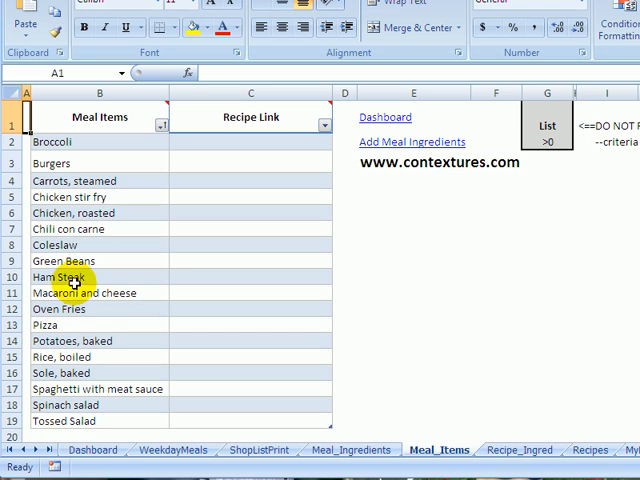
{"action": "mouse_move", "coordinate": [204, 142]}
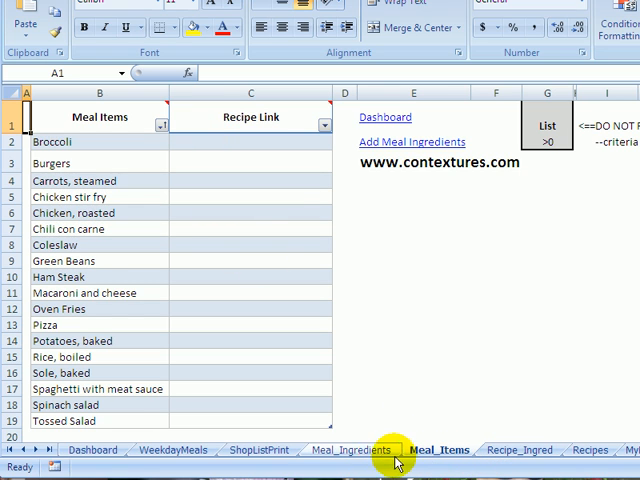
{"action": "left_click", "coordinate": [350, 450]}
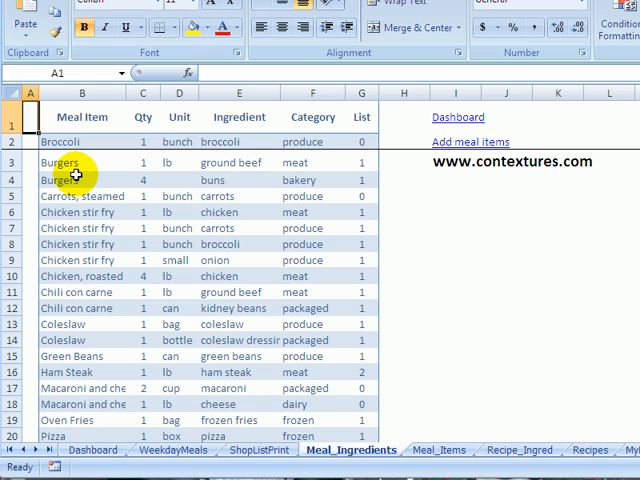
{"action": "mouse_move", "coordinate": [80, 176]}
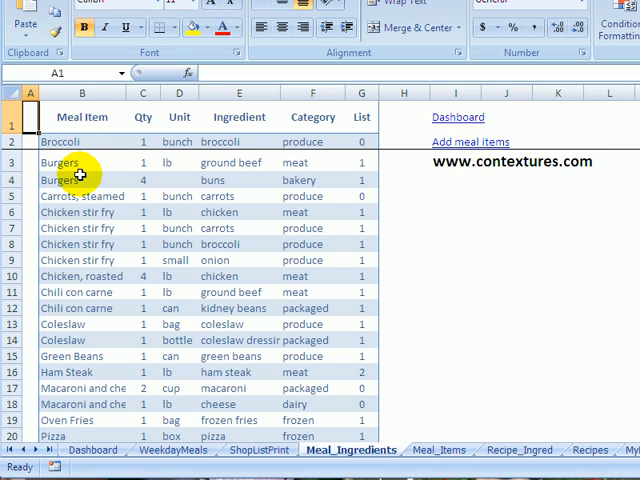
{"action": "mouse_move", "coordinate": [84, 168]}
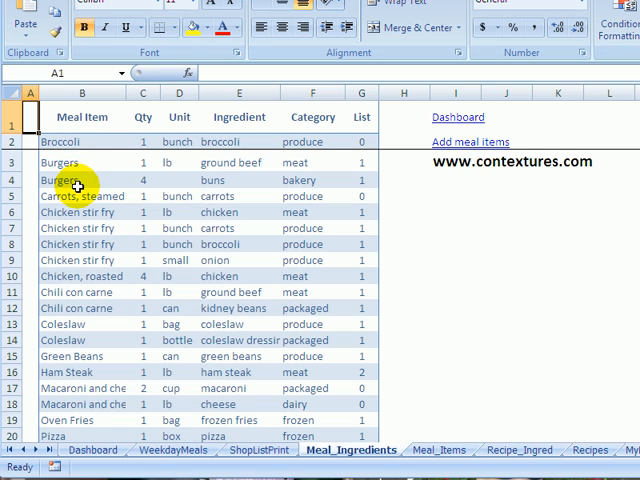
{"action": "mouse_move", "coordinate": [256, 162]}
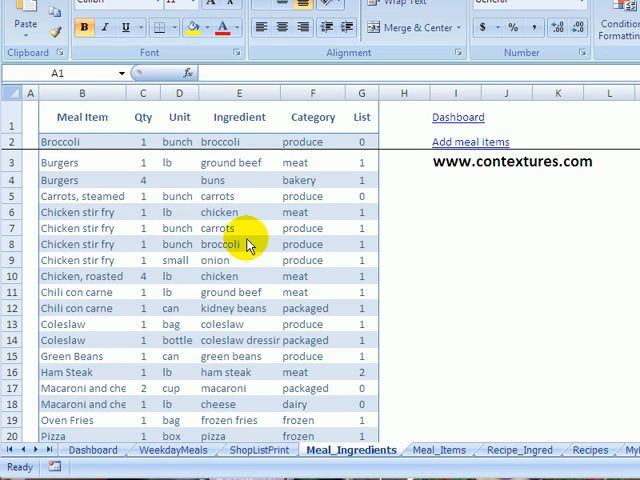
{"action": "mouse_move", "coordinate": [144, 212]}
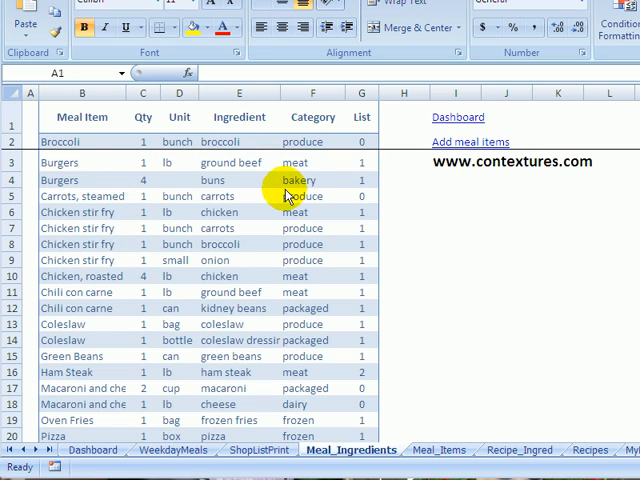
{"action": "mouse_move", "coordinate": [312, 292]}
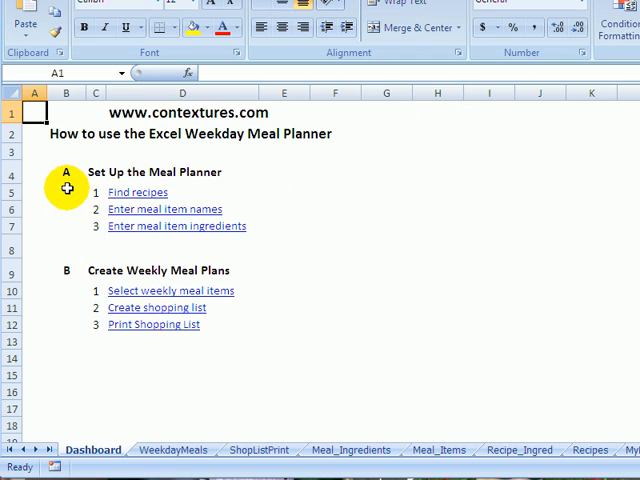
{"action": "mouse_move", "coordinate": [144, 196]}
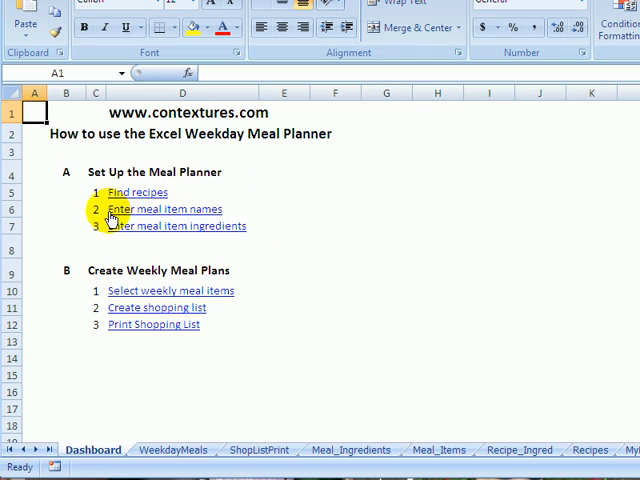
{"action": "mouse_move", "coordinate": [124, 226]}
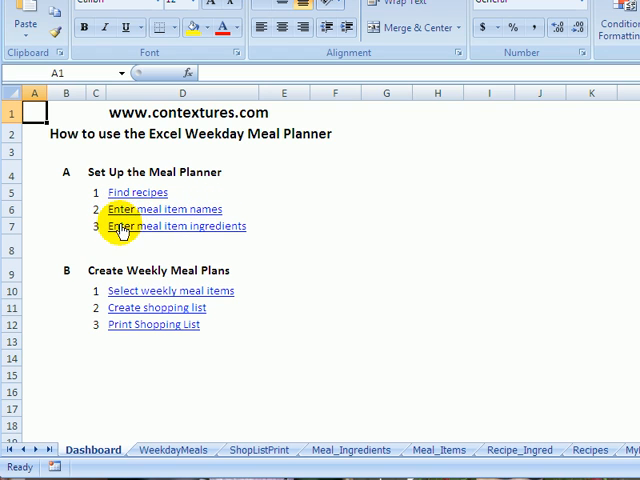
{"action": "mouse_move", "coordinate": [168, 308]}
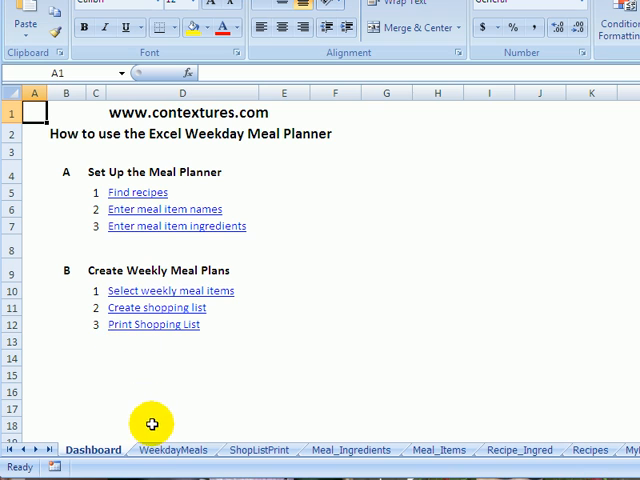
Step: On WeekdayMeals, choose Carrots, steamed as Saturday's third meal item
{"action": "left_click", "coordinate": [170, 448]}
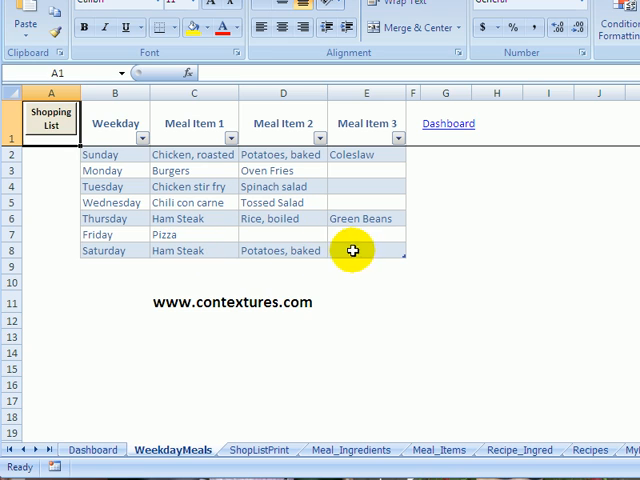
{"action": "left_click", "coordinate": [400, 252]}
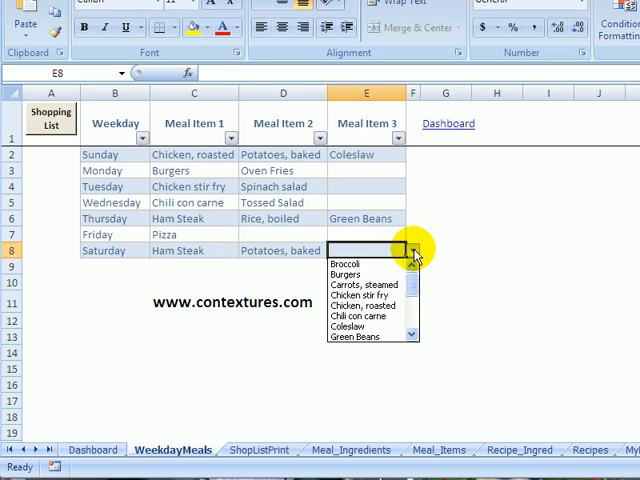
{"action": "left_click", "coordinate": [362, 284]}
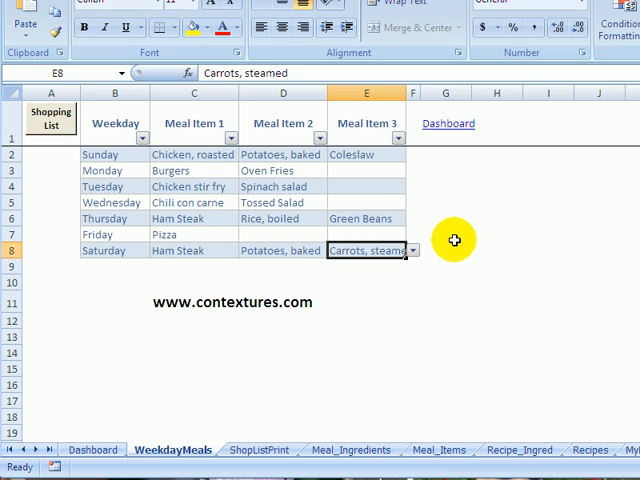
{"action": "mouse_move", "coordinate": [352, 228]}
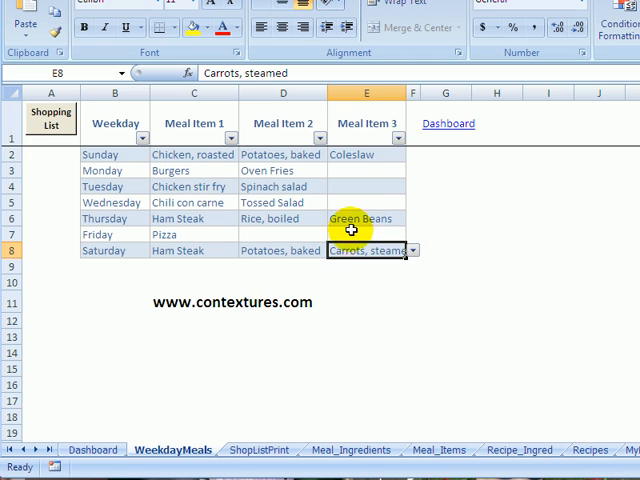
{"action": "mouse_move", "coordinate": [236, 232]}
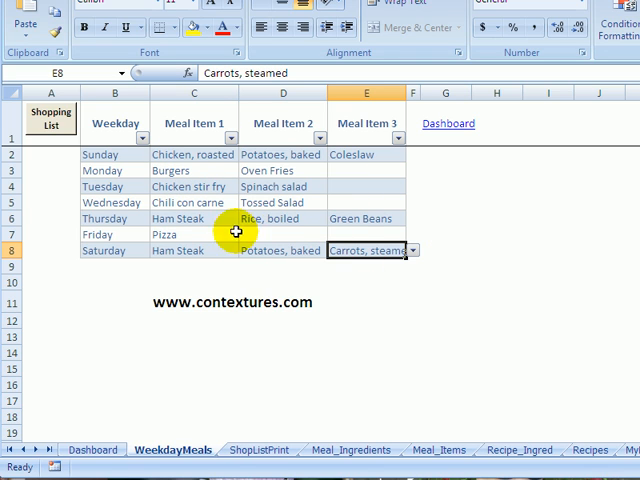
{"action": "mouse_move", "coordinate": [336, 212]}
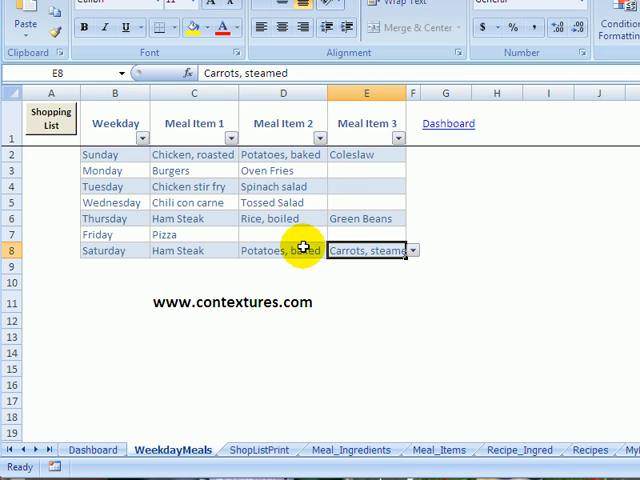
{"action": "mouse_move", "coordinate": [52, 118]}
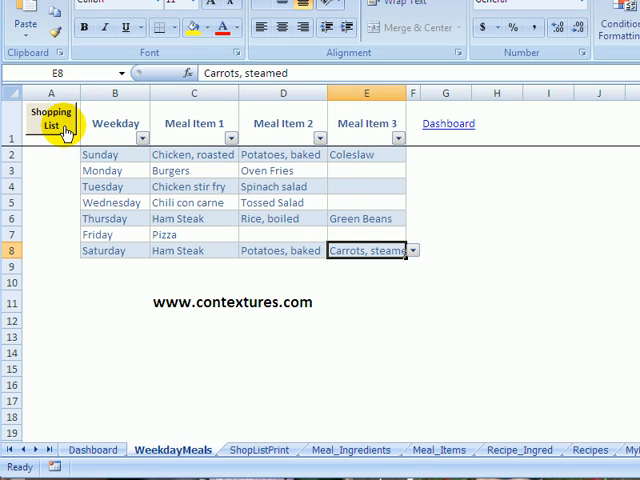
Step: Go to the ShopListPrint shopping list pivot table grouped by category
{"action": "left_click", "coordinate": [258, 450]}
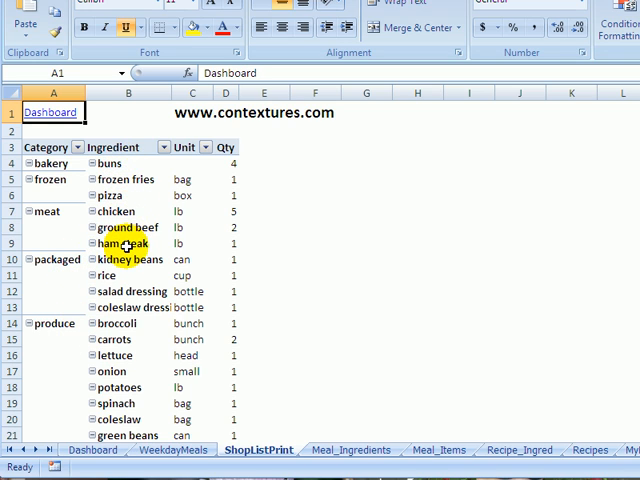
{"action": "mouse_move", "coordinate": [232, 162]}
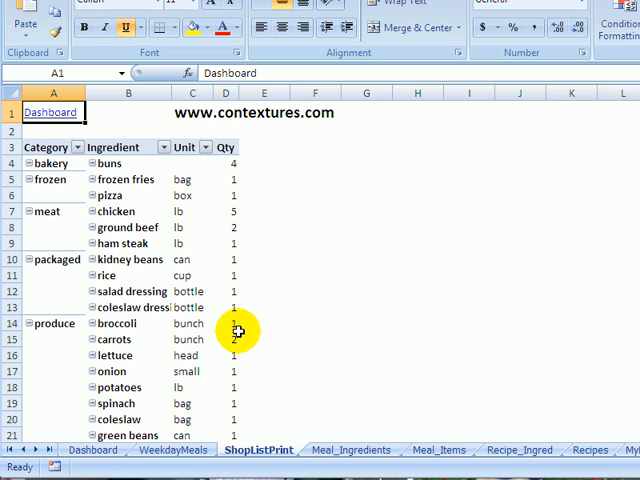
{"action": "mouse_move", "coordinate": [188, 260]}
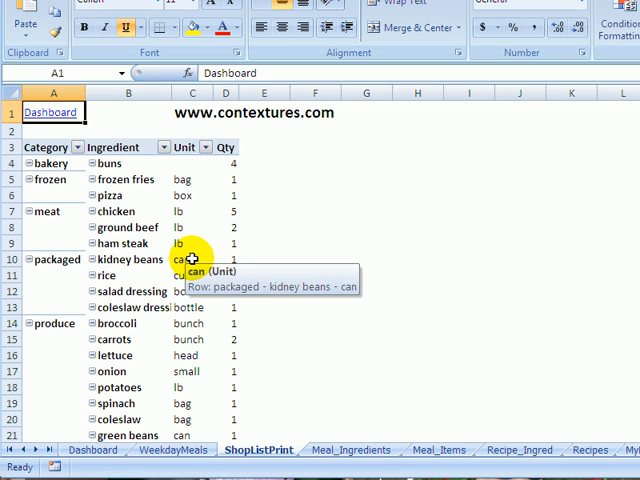